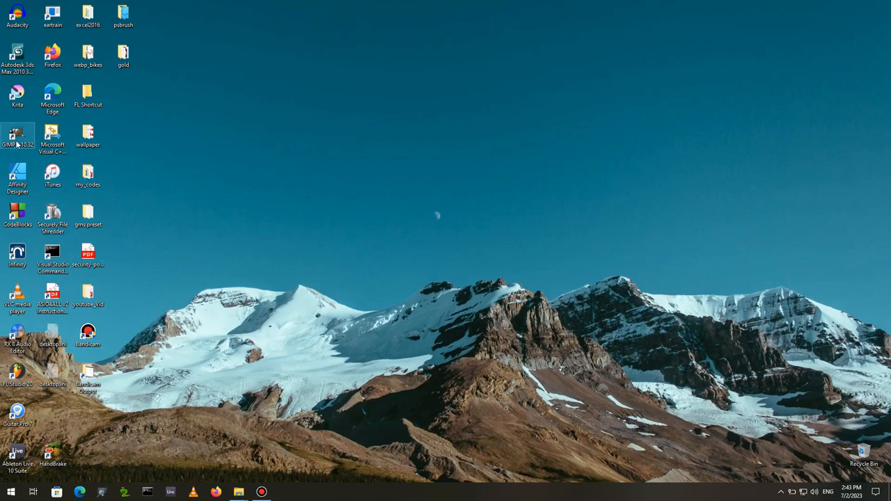
{"action": "mouse_move", "coordinate": [245, 234]}
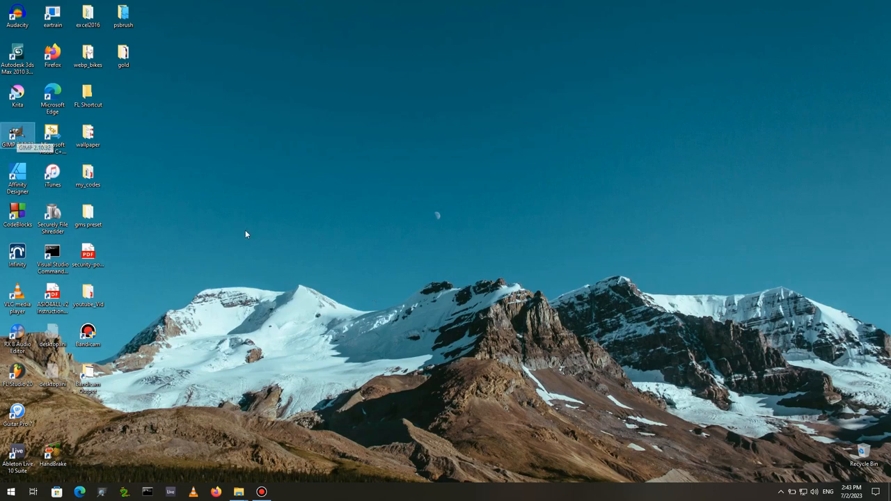
{"action": "mouse_move", "coordinate": [375, 262]}
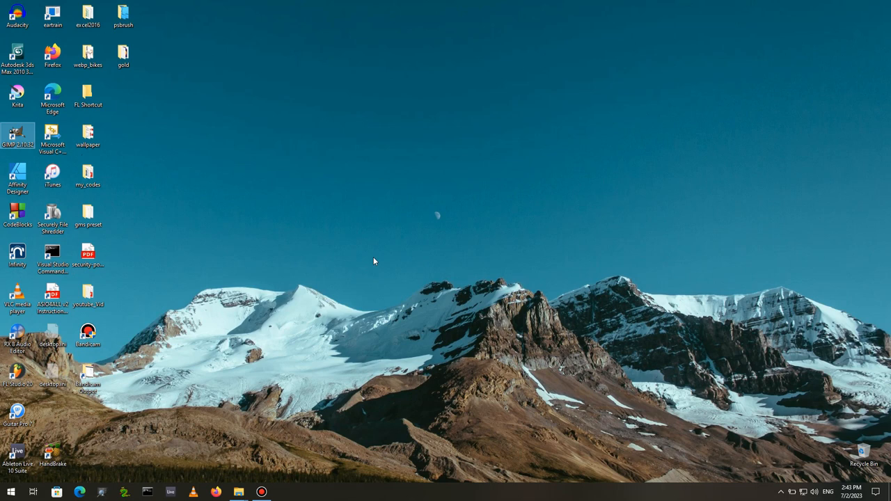
Launch GIMP from its desktop shortcut and start a new image via File > New
{"action": "double_click", "coordinate": [17, 137]}
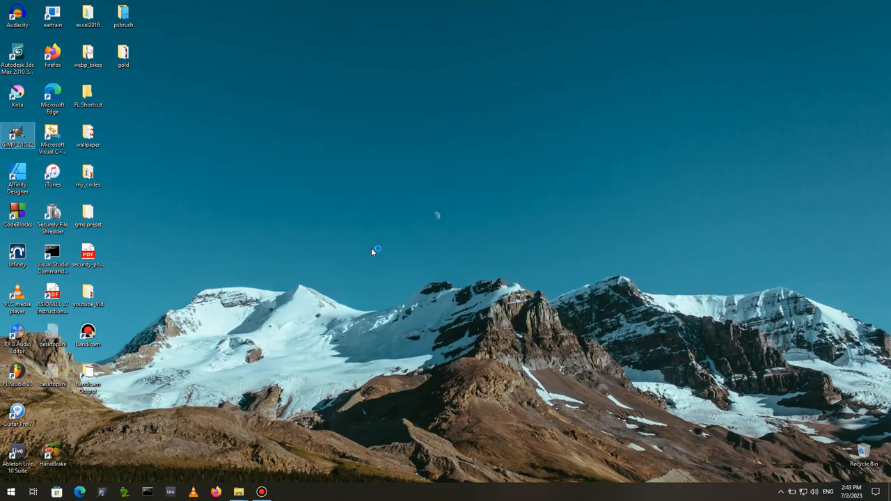
{"action": "double_click", "coordinate": [17, 136]}
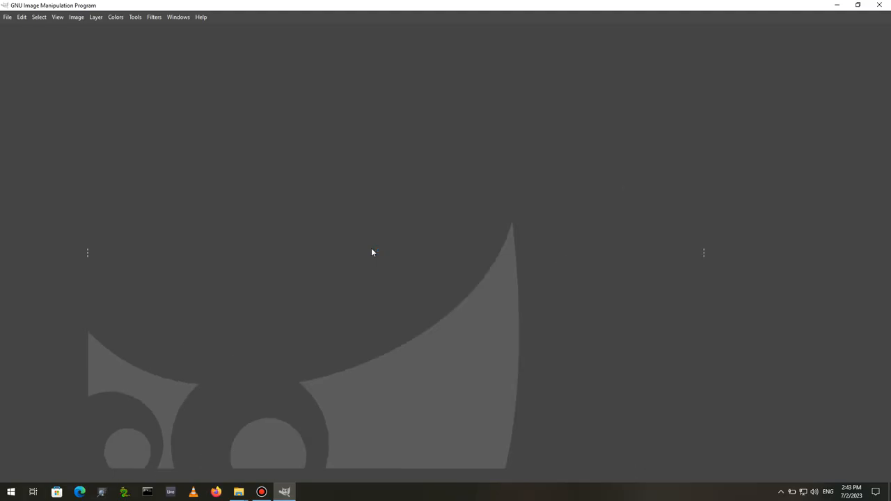
{"action": "mouse_move", "coordinate": [380, 267]}
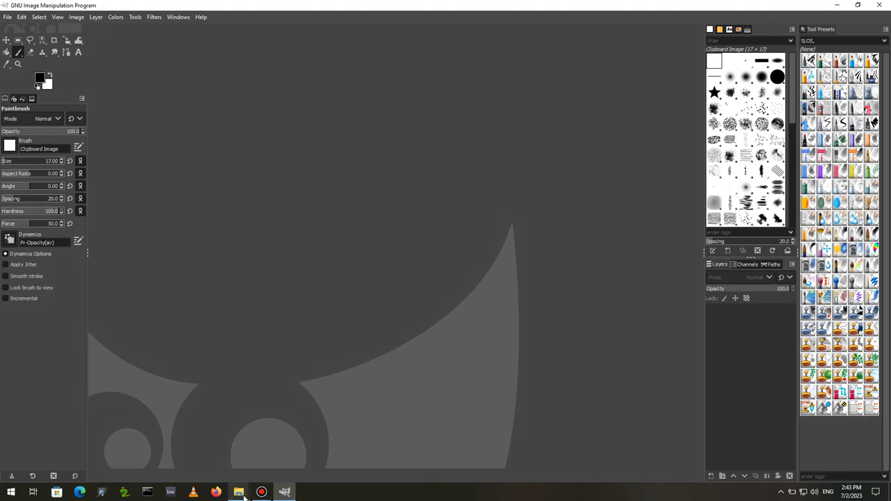
{"action": "left_click", "coordinate": [39, 17]}
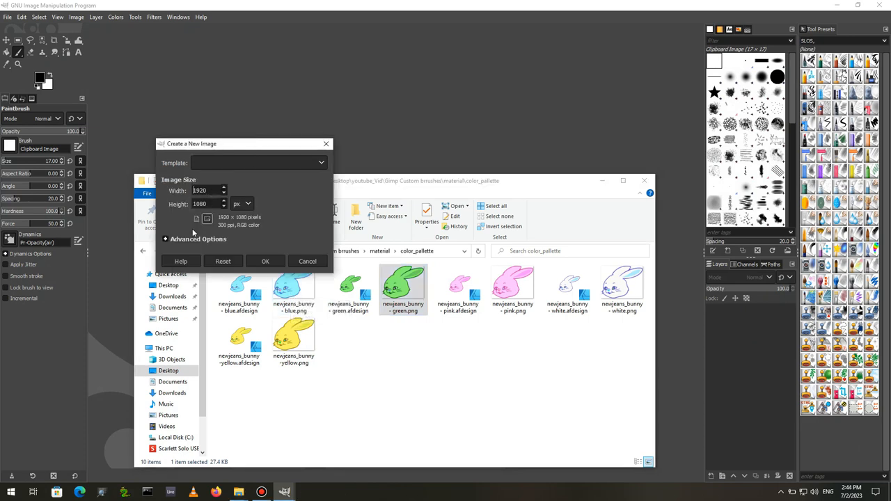
Create a transparent 387×302 pixel image at 96 ppi using the advanced options
{"action": "left_click", "coordinate": [164, 240]}
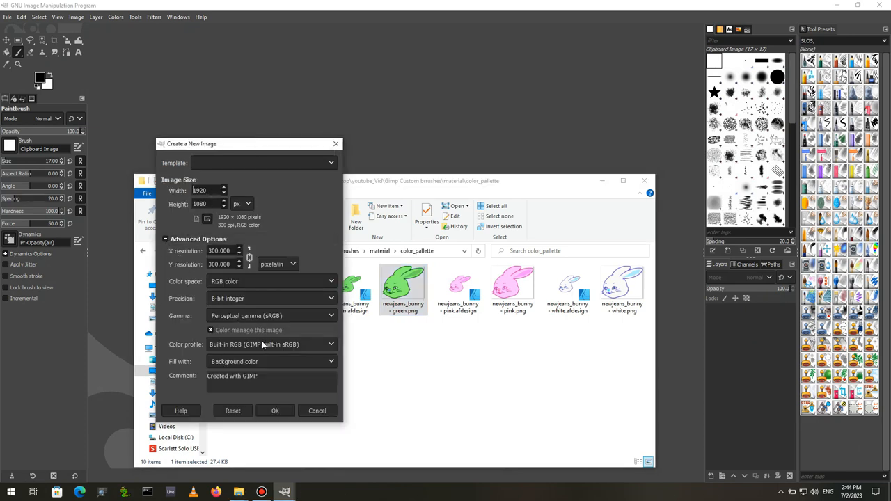
{"action": "left_click", "coordinate": [331, 362]}
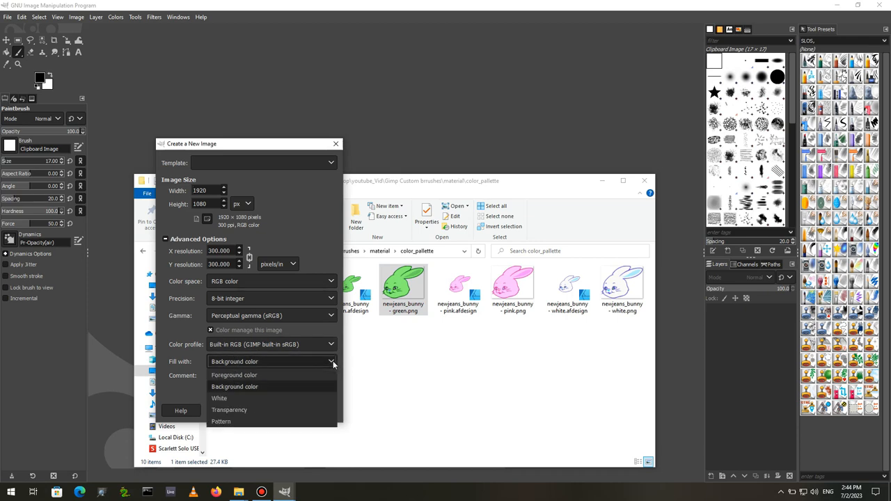
{"action": "left_click", "coordinate": [229, 410]}
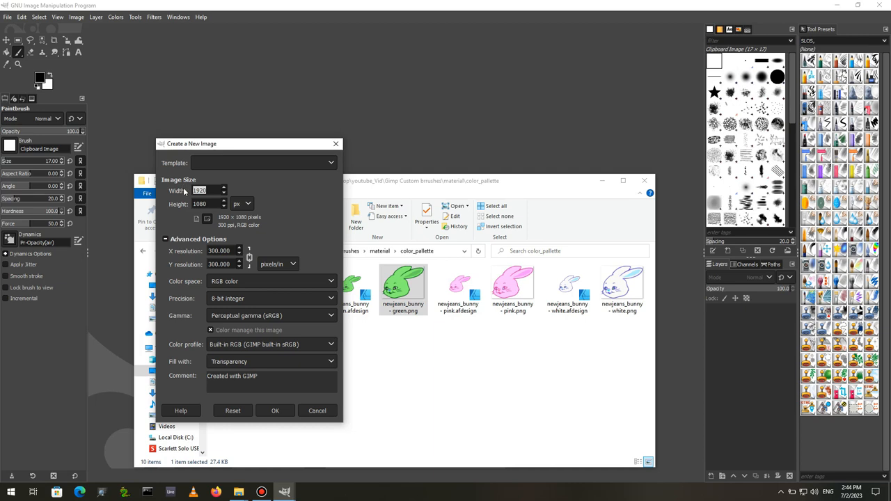
{"action": "type", "text": "387"}
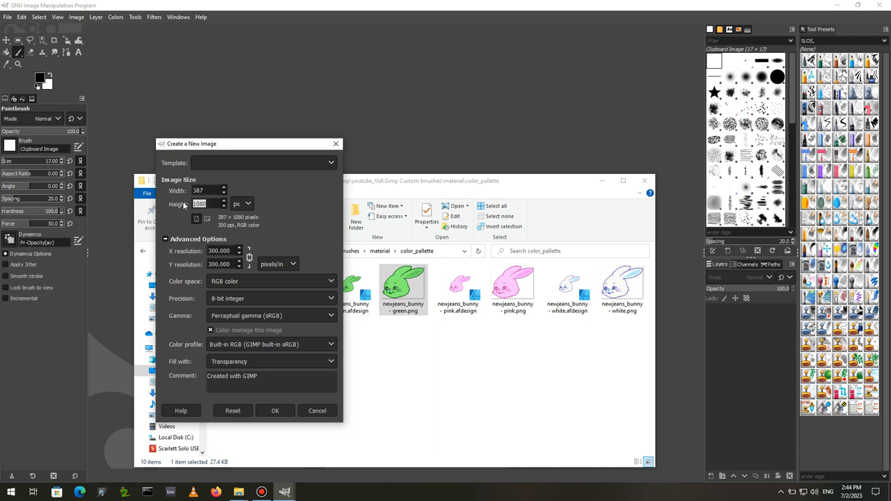
{"action": "type", "text": "302"}
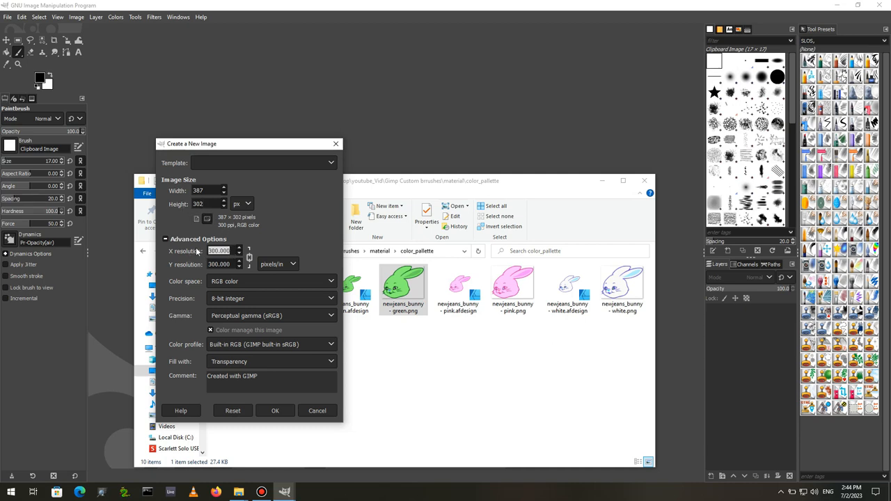
{"action": "type", "text": "96"}
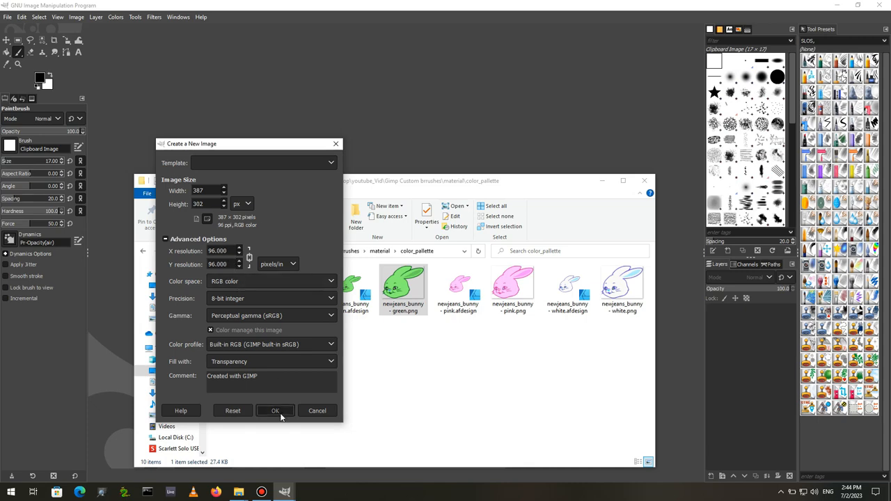
{"action": "left_click", "coordinate": [276, 410]}
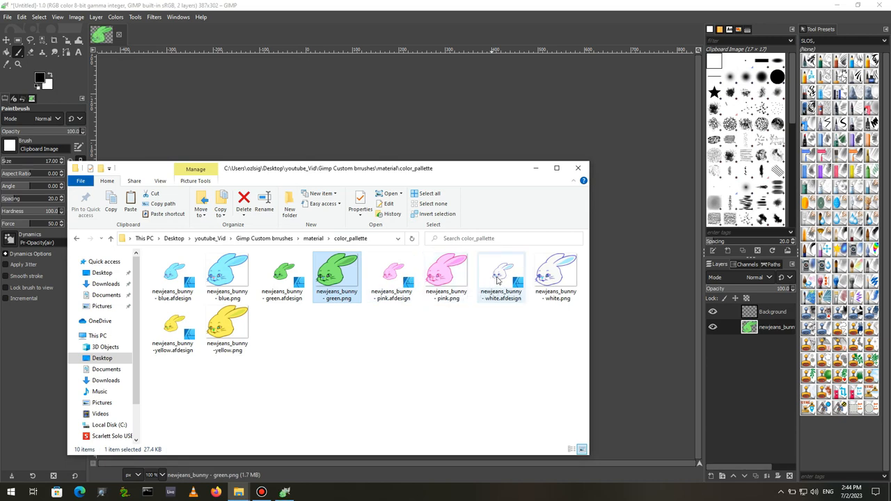
Drag the pink, white, blue and yellow bunny PNGs onto the canvas as layers
{"action": "left_click", "coordinate": [556, 276]}
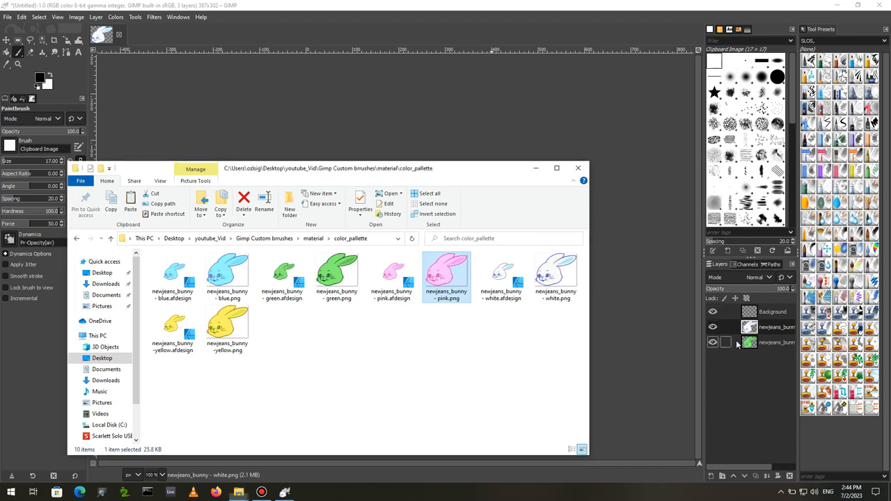
{"action": "left_click", "coordinate": [555, 276]}
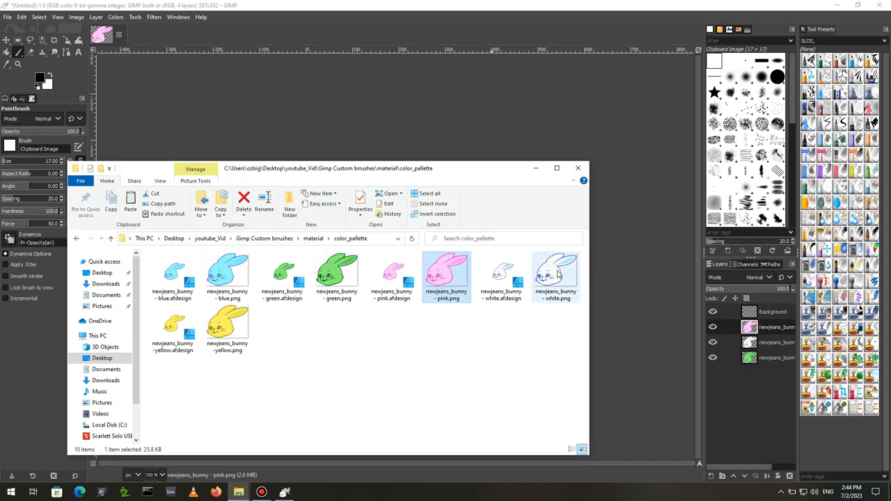
{"action": "left_click", "coordinate": [227, 272]}
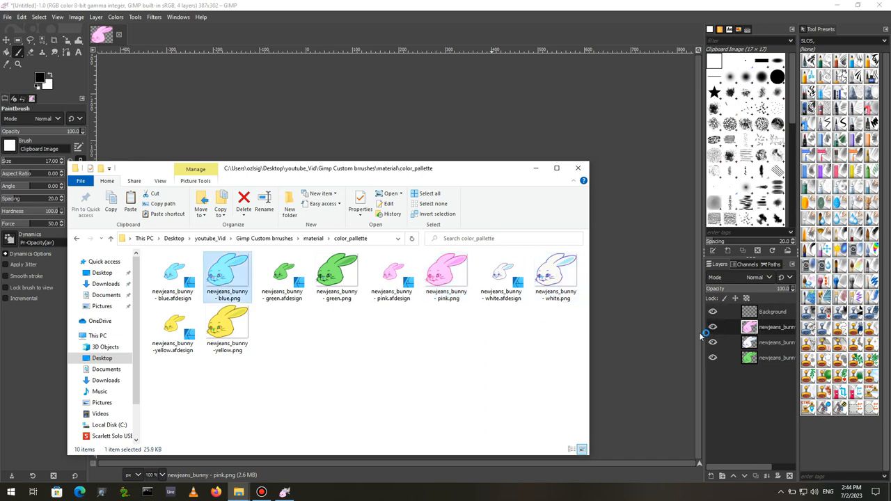
{"action": "double_click", "coordinate": [227, 272]}
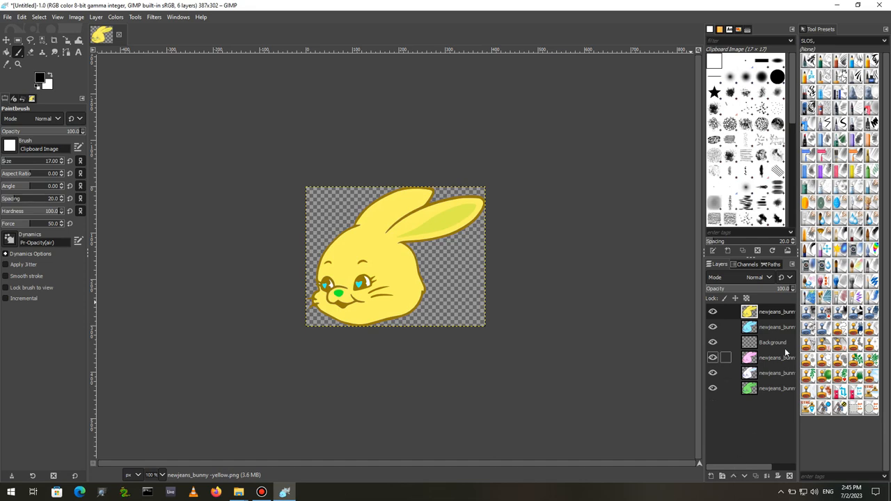
Delete the empty Background layer, leaving only the five bunny layers
{"action": "right_click", "coordinate": [773, 343]}
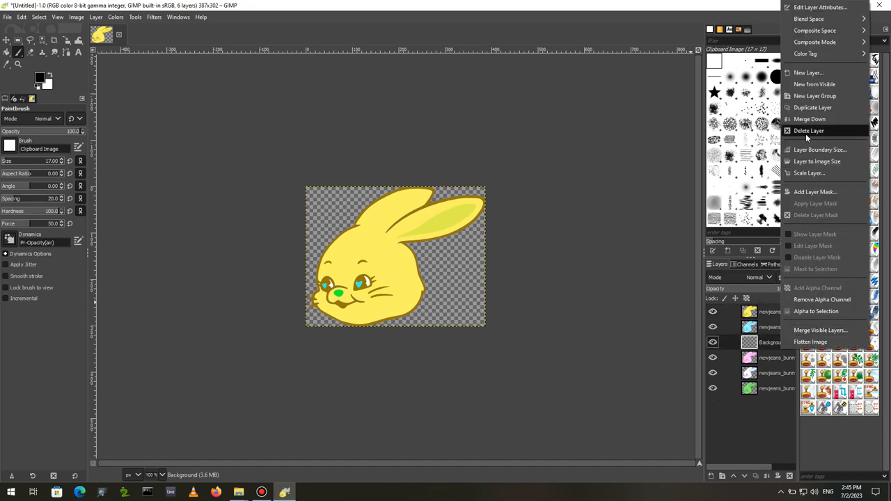
{"action": "left_click", "coordinate": [807, 130]}
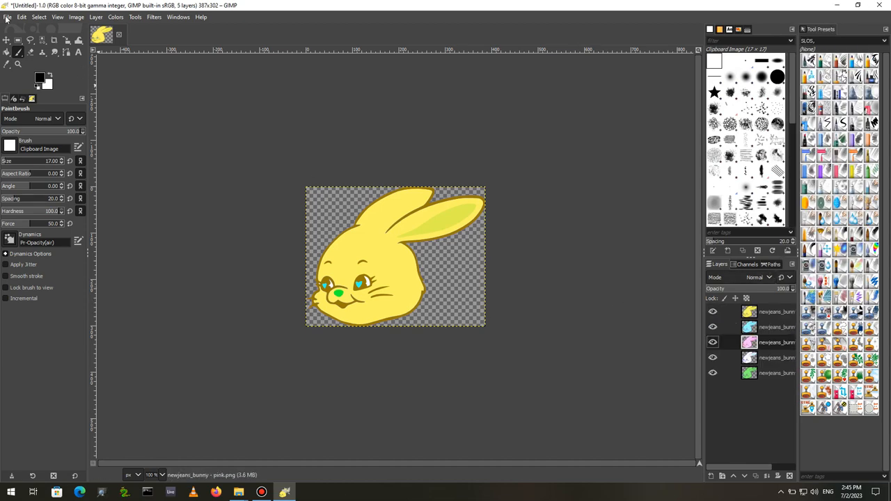
{"action": "left_click", "coordinate": [9, 16]}
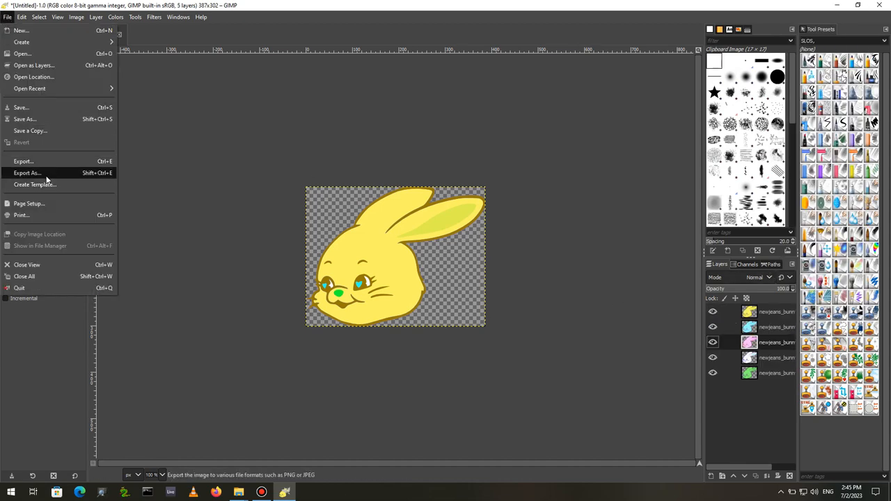
Export as an animated GIMP brush named bunnies.gih in Documents
{"action": "left_click", "coordinate": [28, 173]}
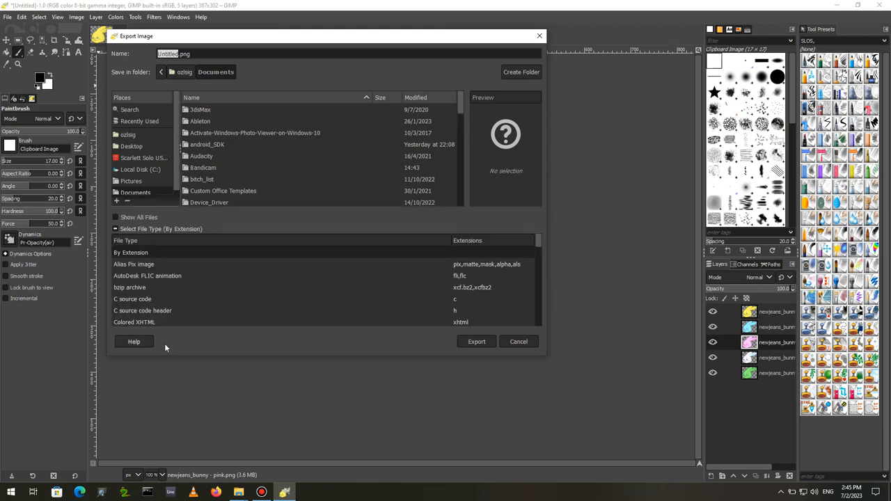
{"action": "scroll", "scroll_direction": "down", "scroll_amount": 3}
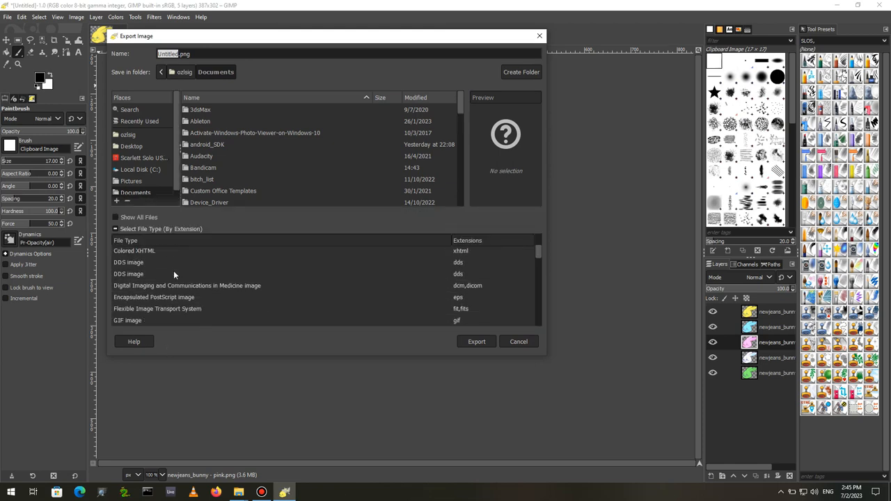
{"action": "scroll", "scroll_direction": "down", "scroll_amount": 3}
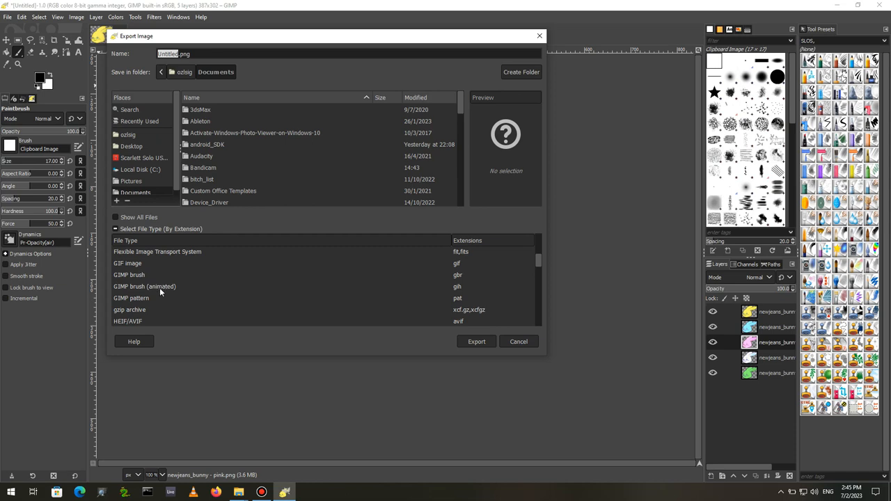
{"action": "left_click", "coordinate": [145, 287]}
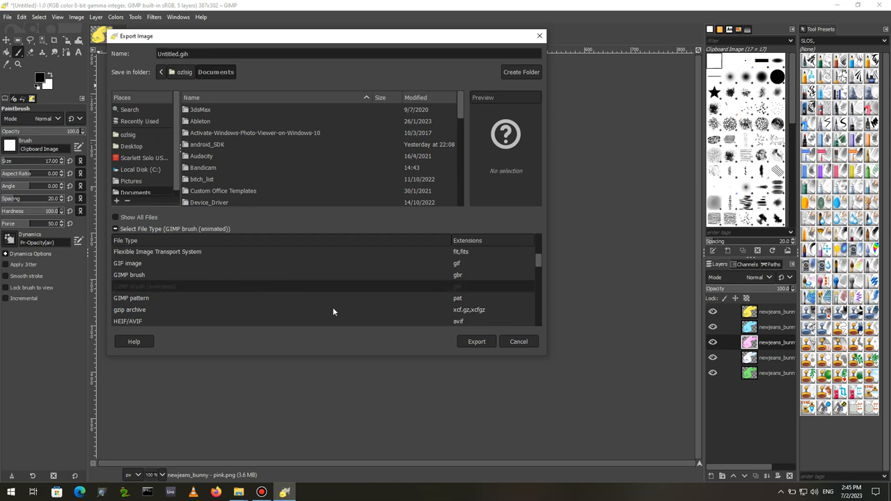
{"action": "left_click", "coordinate": [178, 53]}
{"action": "type", "text": "bunnies"}
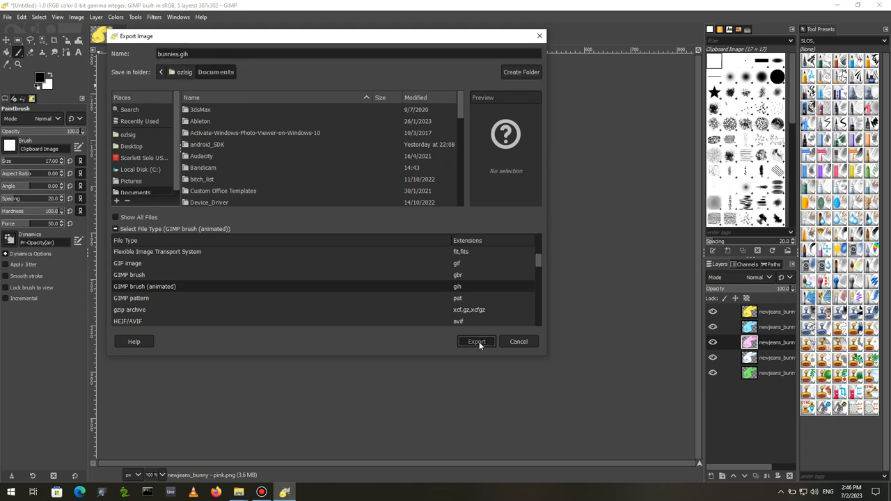
{"action": "left_click", "coordinate": [476, 342]}
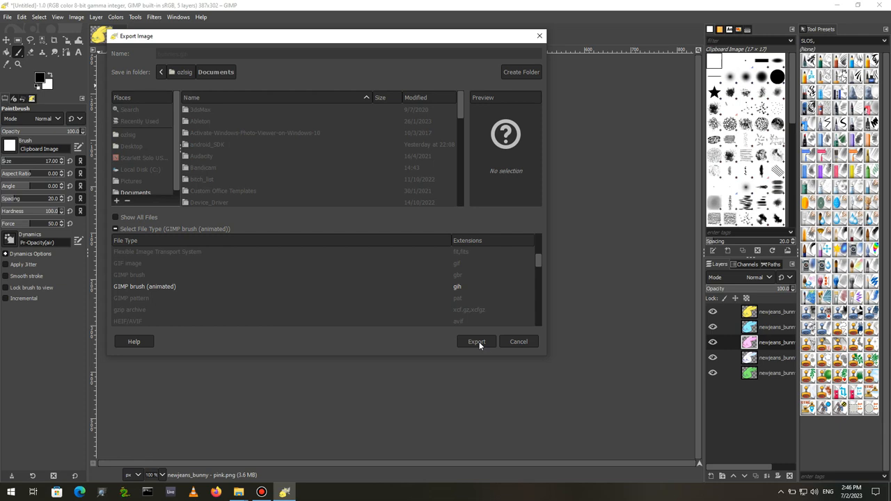
Set the brush pipe spacing to 100 and the ranks selection mode to incremental
{"action": "left_click", "coordinate": [477, 342]}
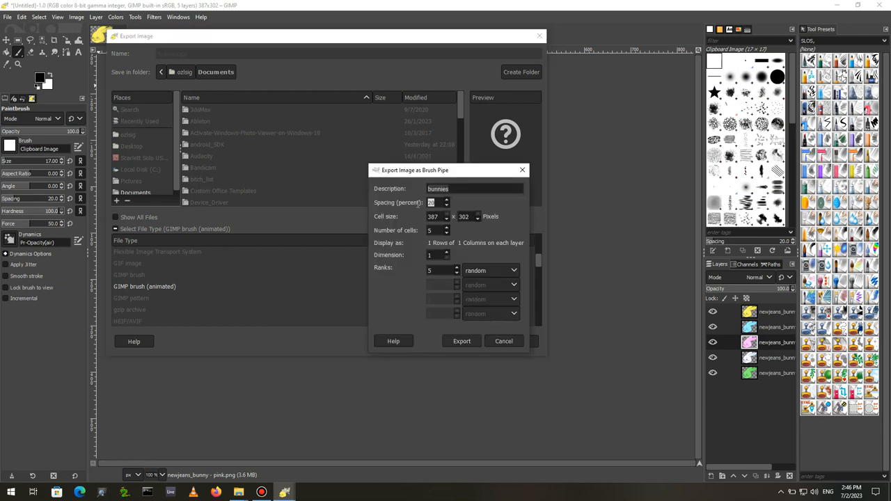
{"action": "type", "text": "100"}
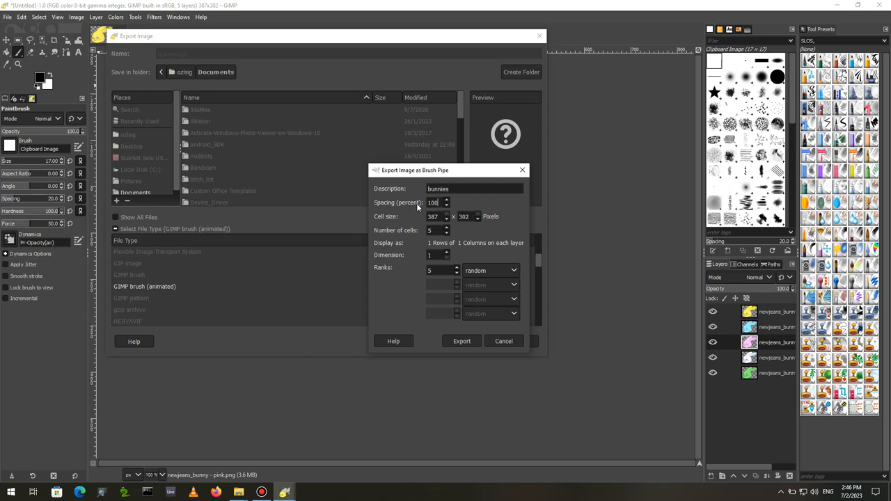
{"action": "left_click", "coordinate": [447, 200]}
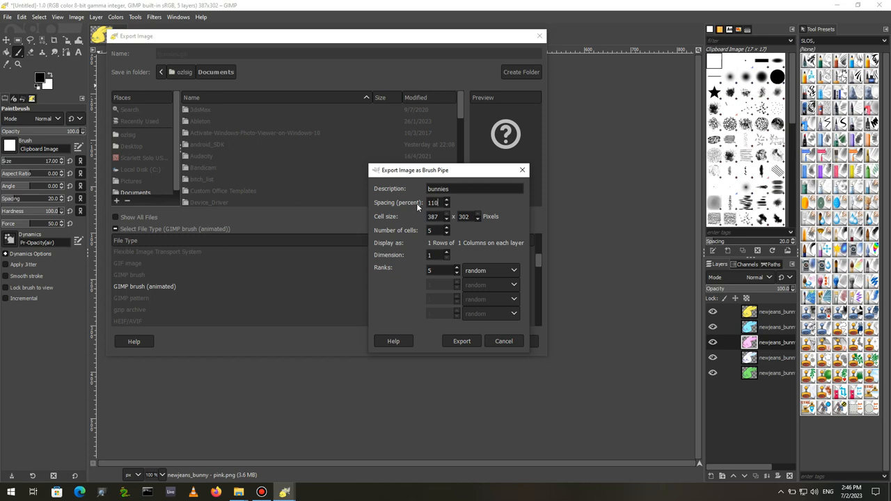
{"action": "mouse_move", "coordinate": [455, 248]}
{"action": "type", "text": "2"}
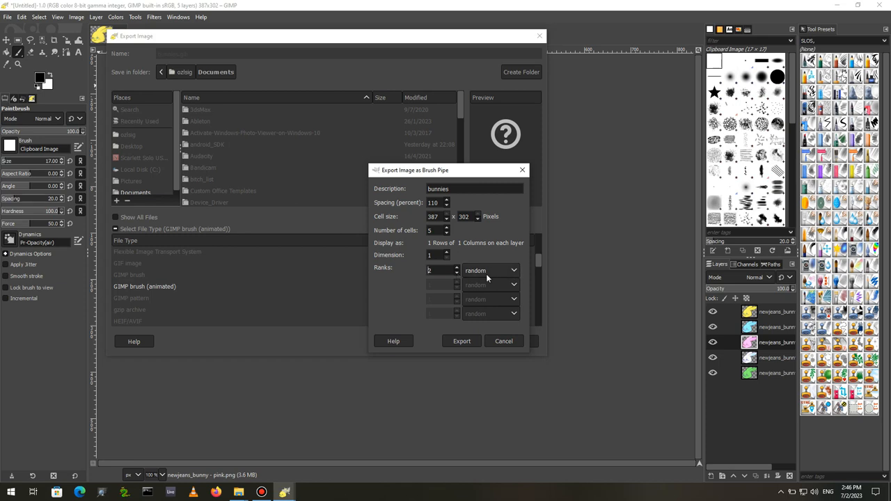
{"action": "left_click", "coordinate": [457, 267]}
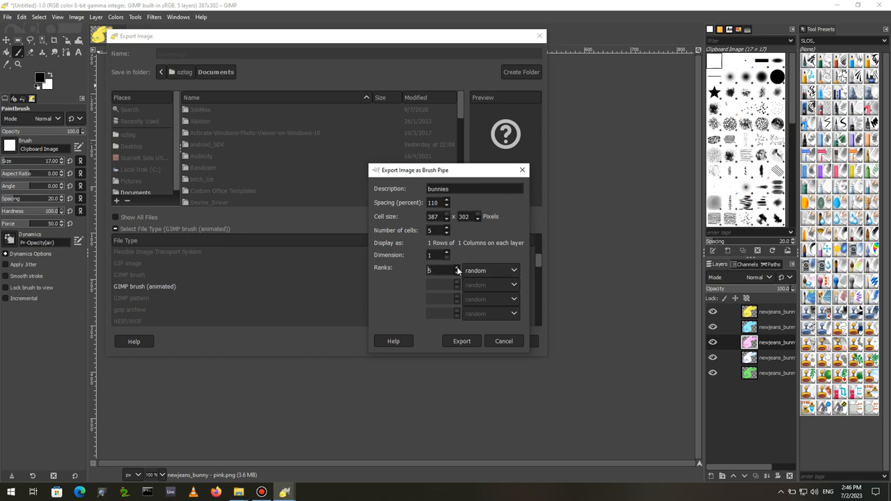
{"action": "left_click", "coordinate": [514, 270]}
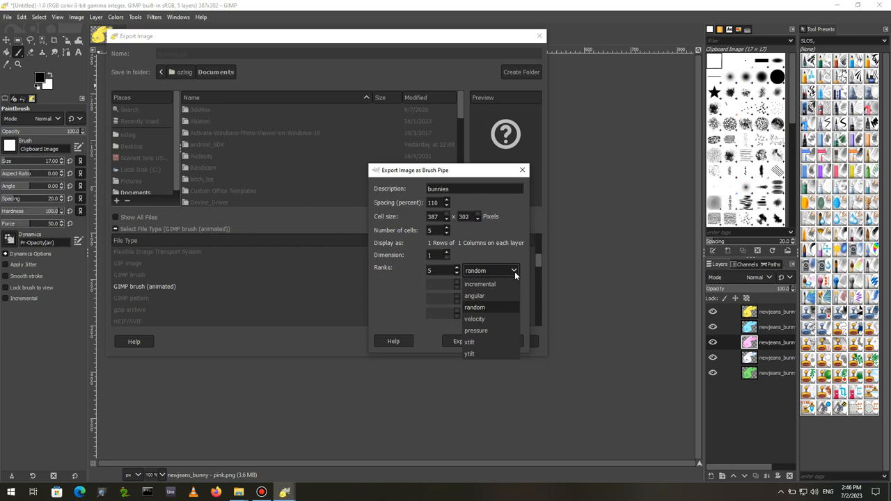
{"action": "mouse_move", "coordinate": [500, 291]}
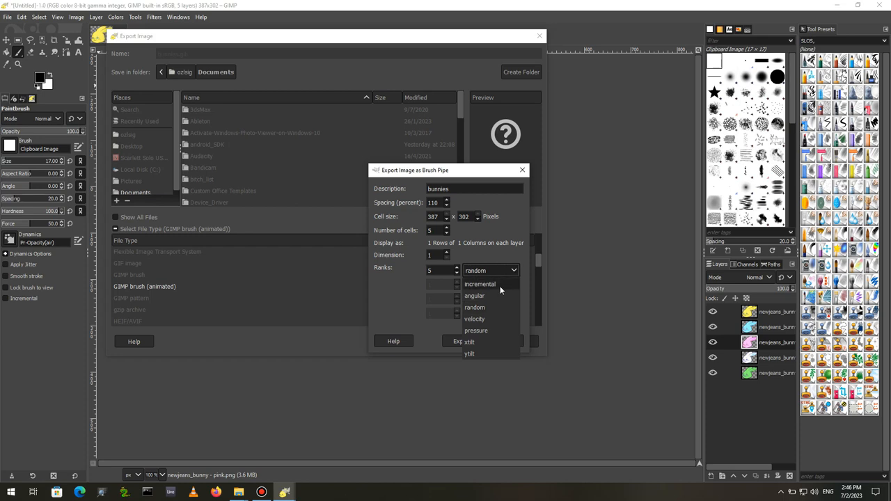
{"action": "left_click", "coordinate": [479, 284]}
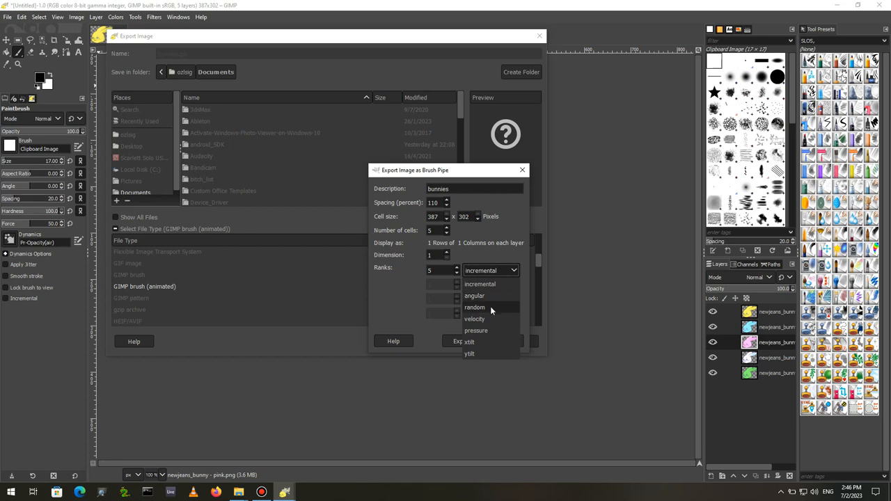
{"action": "mouse_move", "coordinate": [493, 321]}
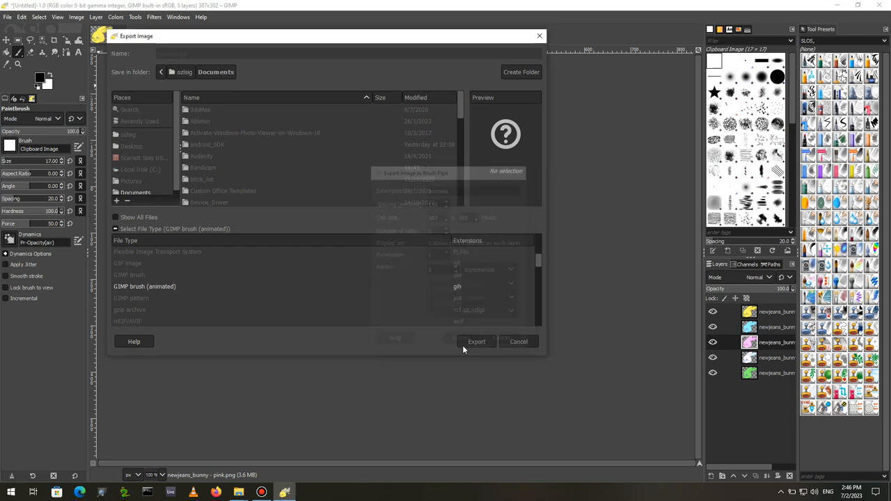
{"action": "left_click", "coordinate": [476, 341]}
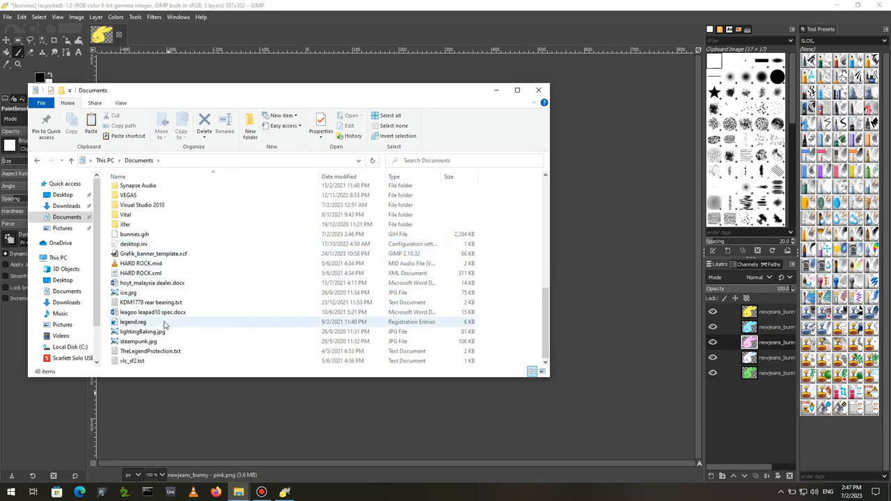
{"action": "left_click", "coordinate": [134, 234]}
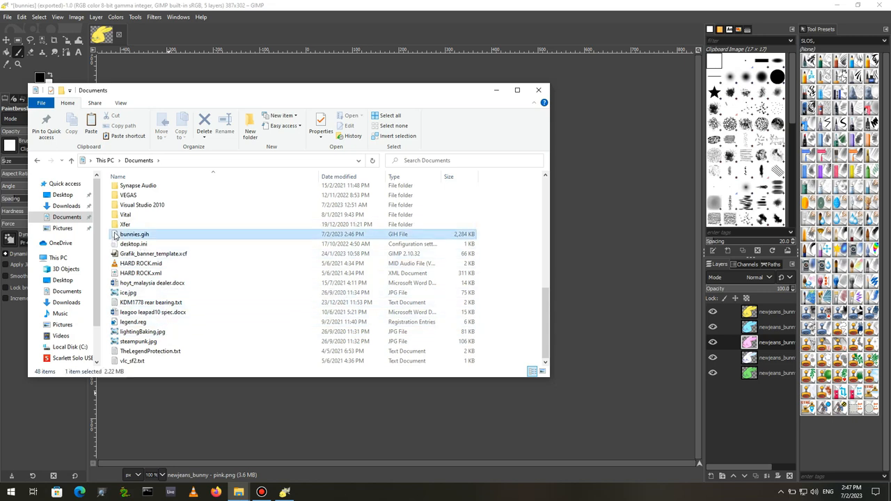
{"action": "right_click", "coordinate": [134, 234]}
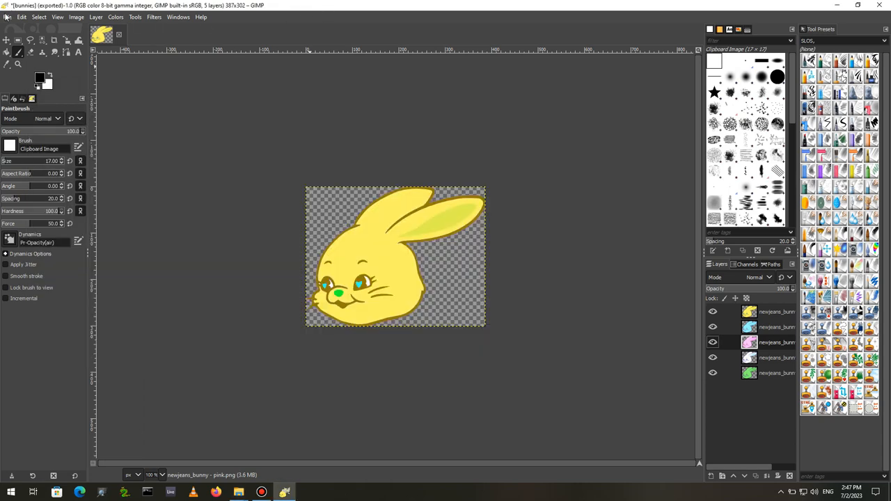
Create a blank 1280×720 canvas from the HD 720p template
{"action": "left_click", "coordinate": [9, 16]}
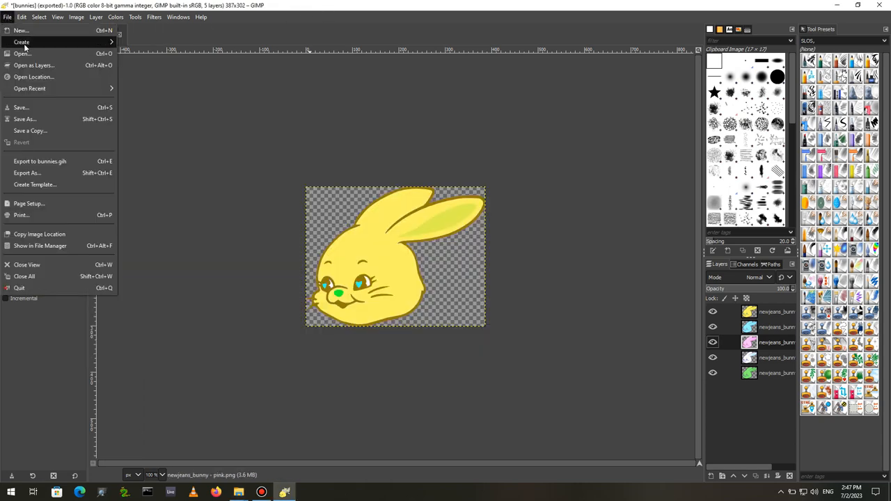
{"action": "left_click", "coordinate": [19, 31]}
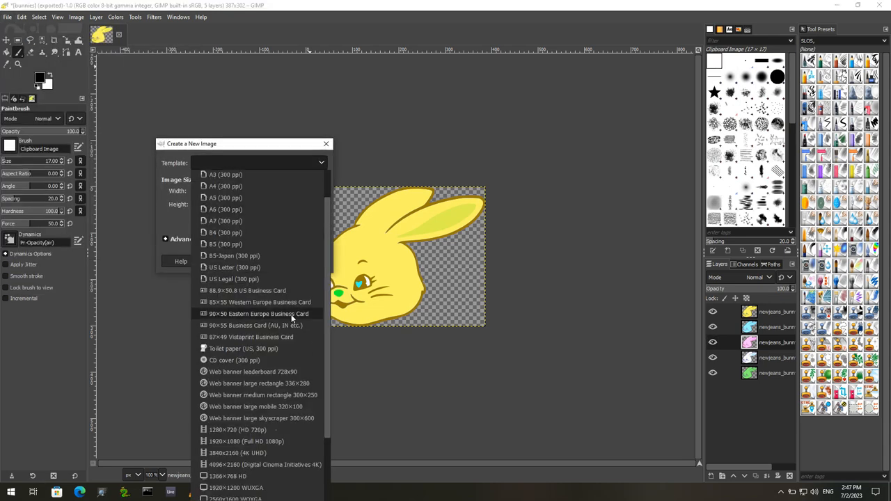
{"action": "mouse_move", "coordinate": [271, 417]}
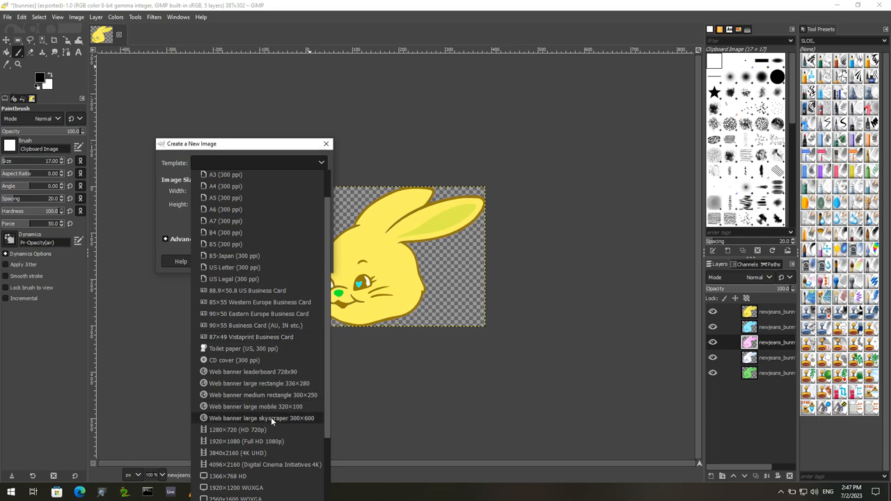
{"action": "left_click", "coordinate": [236, 429]}
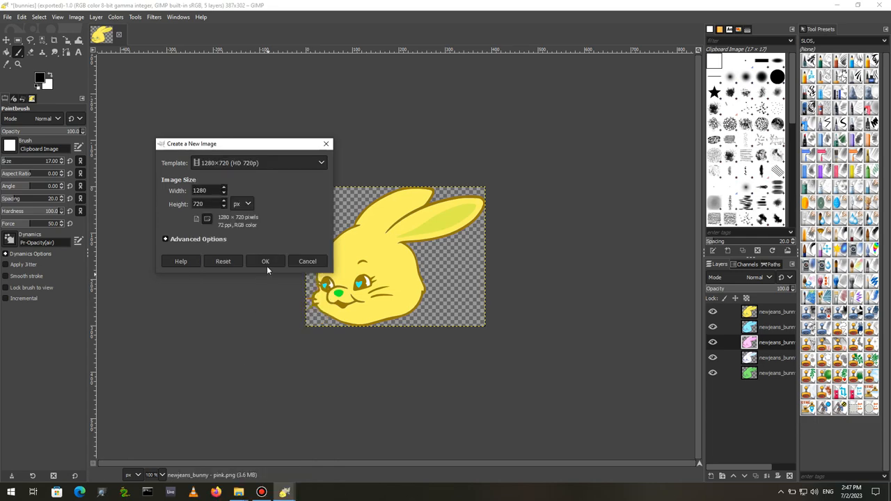
{"action": "left_click", "coordinate": [265, 262]}
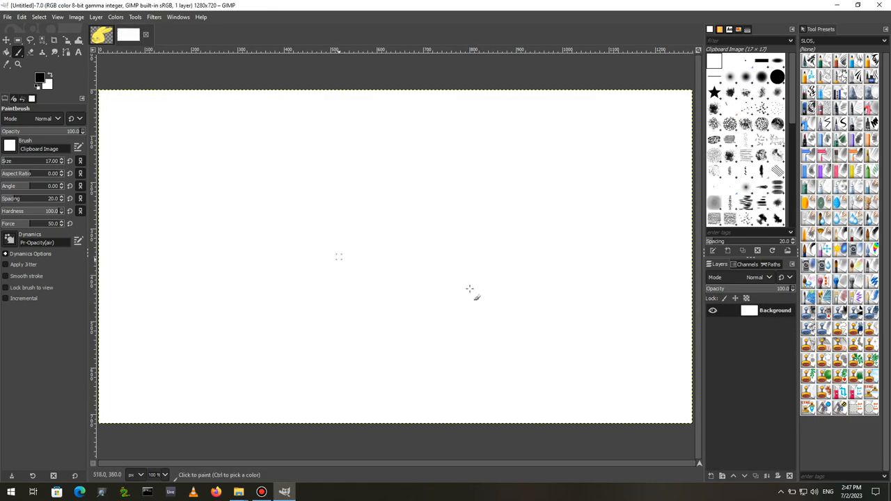